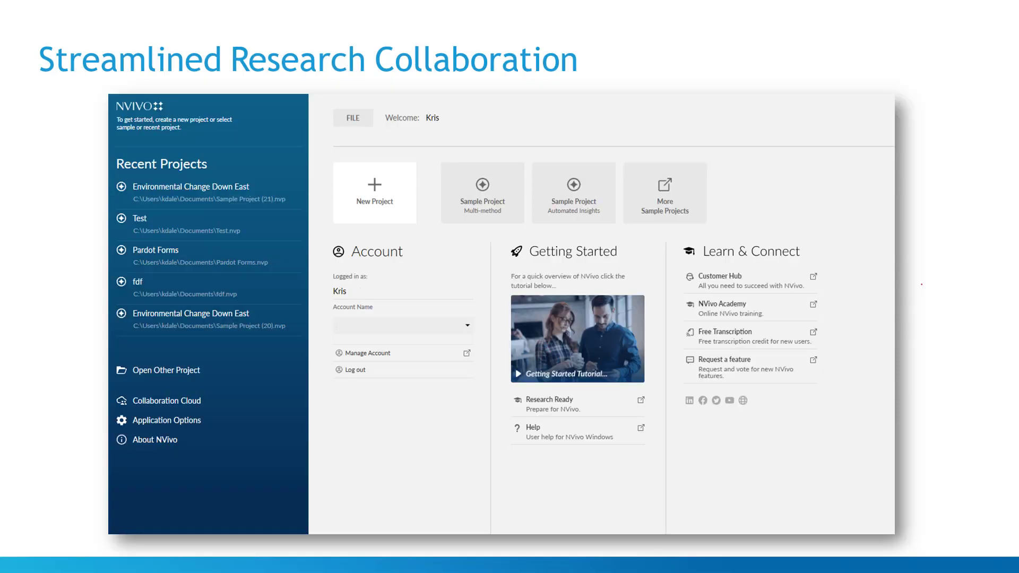
Open the My NVivo portal's Purchase Overview page via Manage Account.
left_click(166, 401)
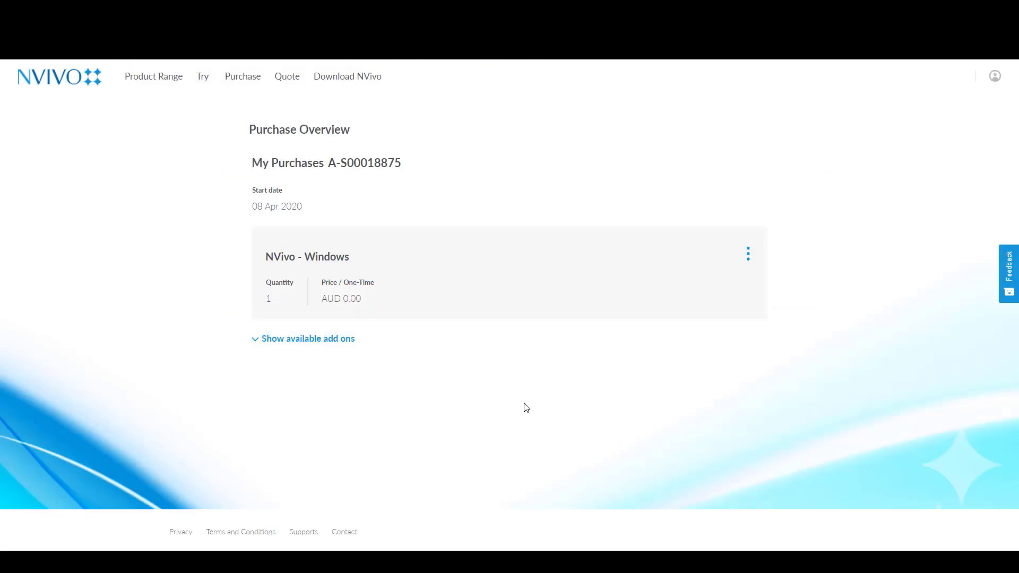
Select the NVivo Collaboration Cloud - Subscription add-on and choose Manage licenses from its menu.
left_click(303, 338)
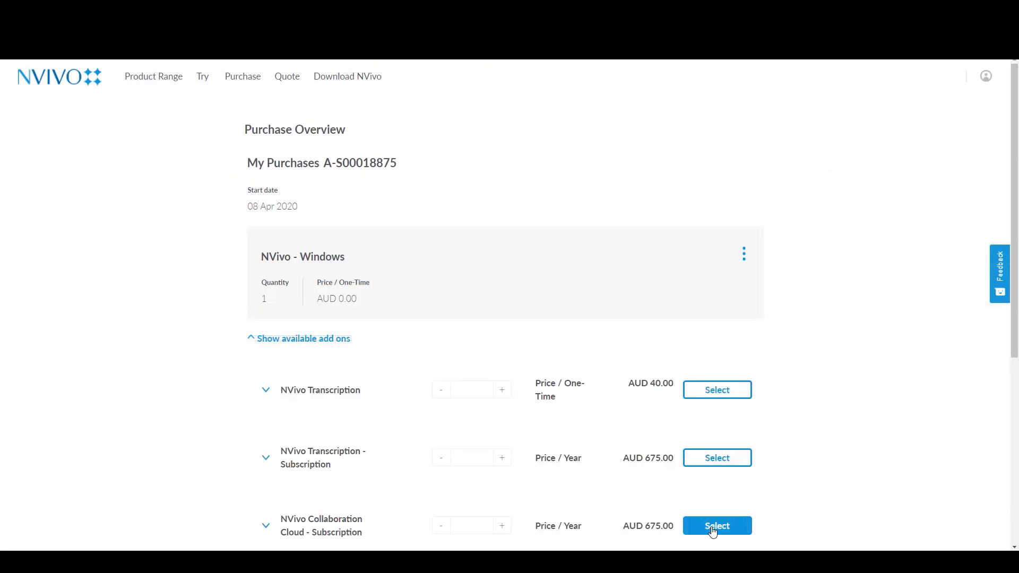
left_click(718, 525)
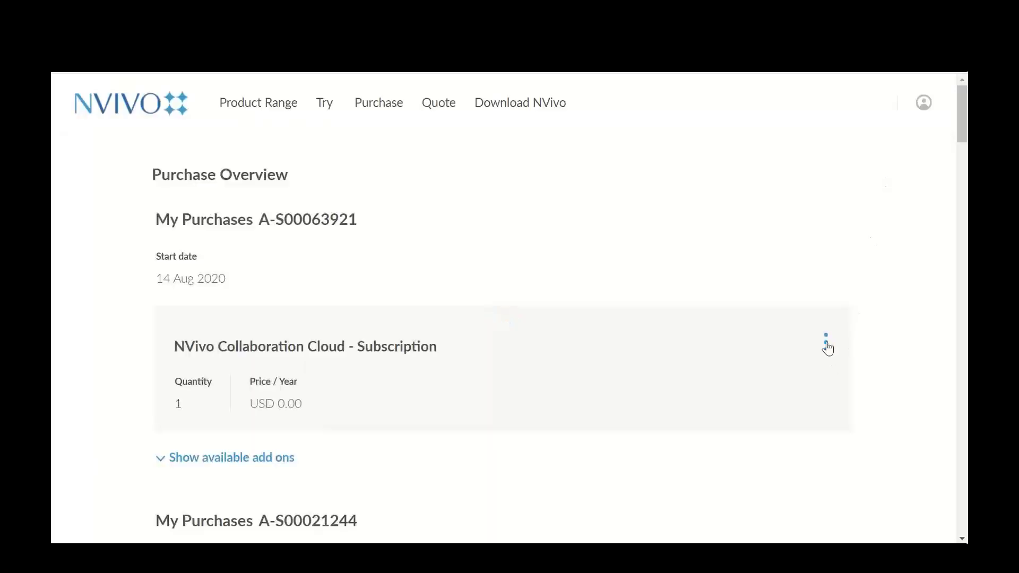
left_click(827, 341)
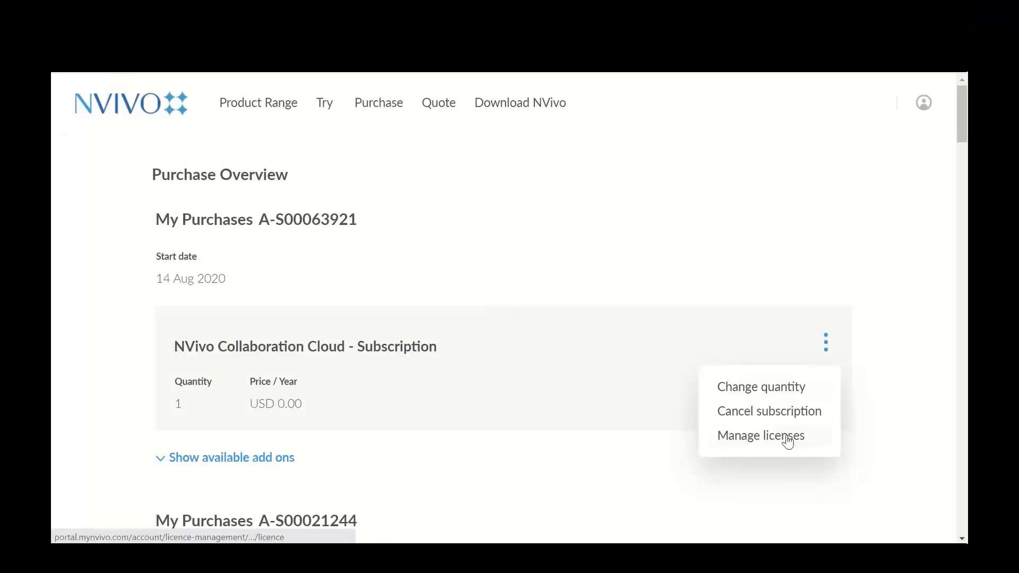
left_click(761, 436)
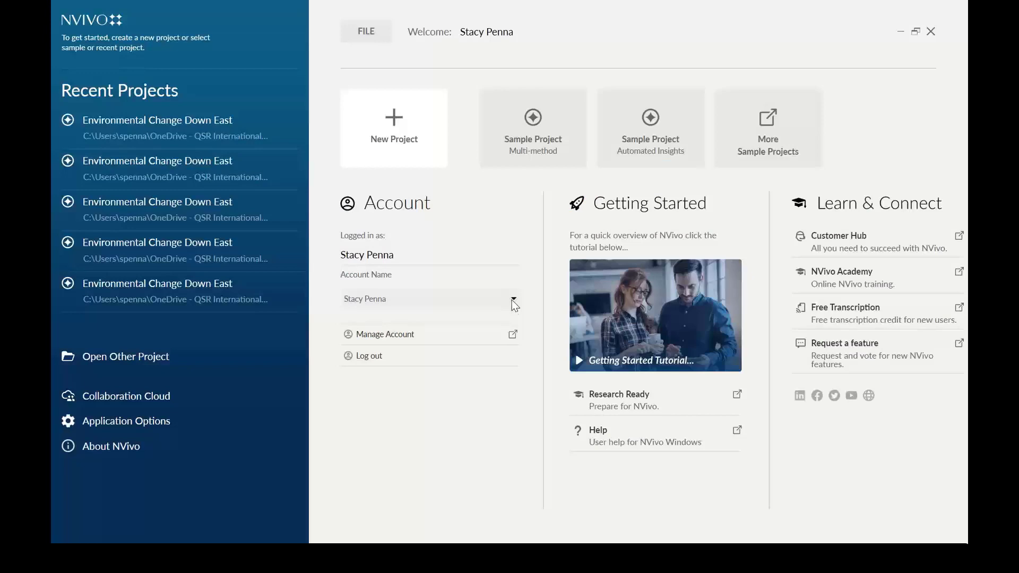
Switch the start screen's Account Name to the other team account.
left_click(513, 299)
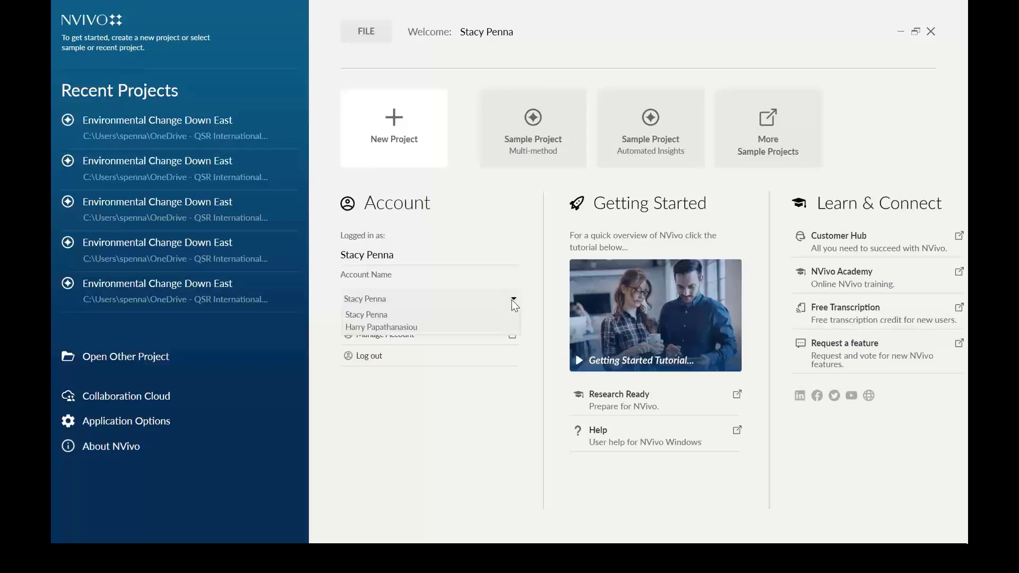
left_click(381, 327)
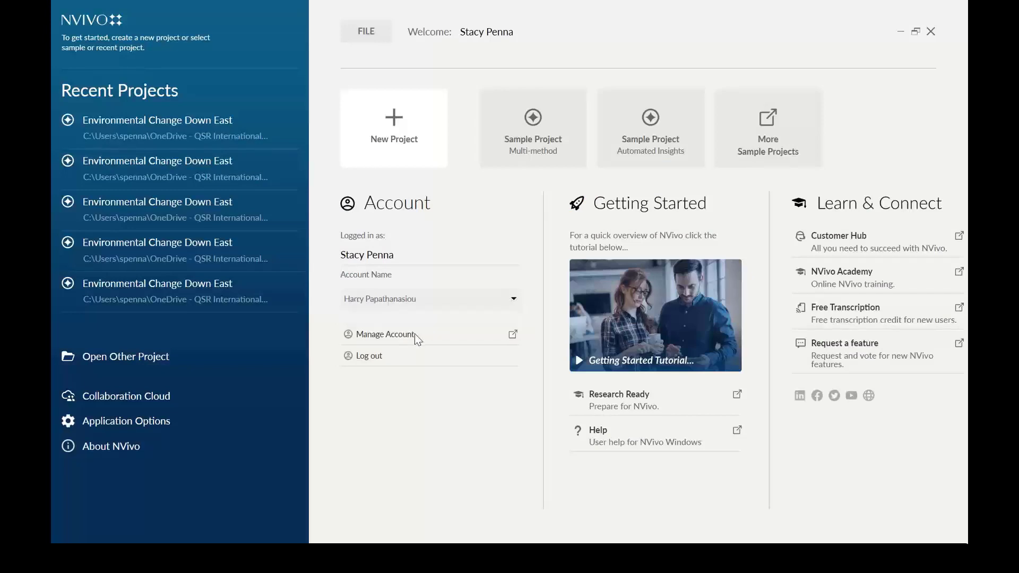
mouse_move(109, 403)
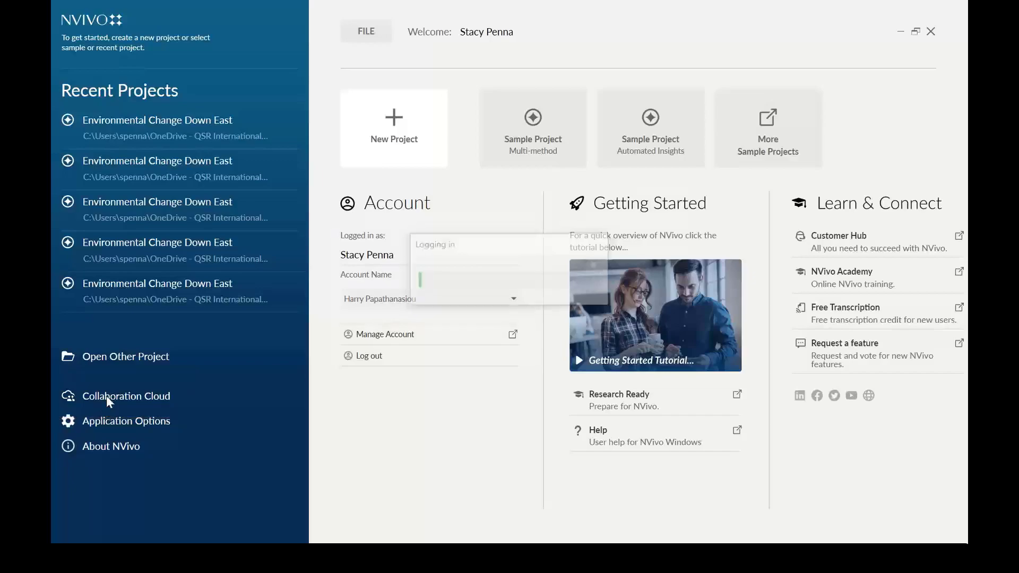
Open the Automated Insights workspace from the Collaboration Cloud workspaces list.
left_click(126, 396)
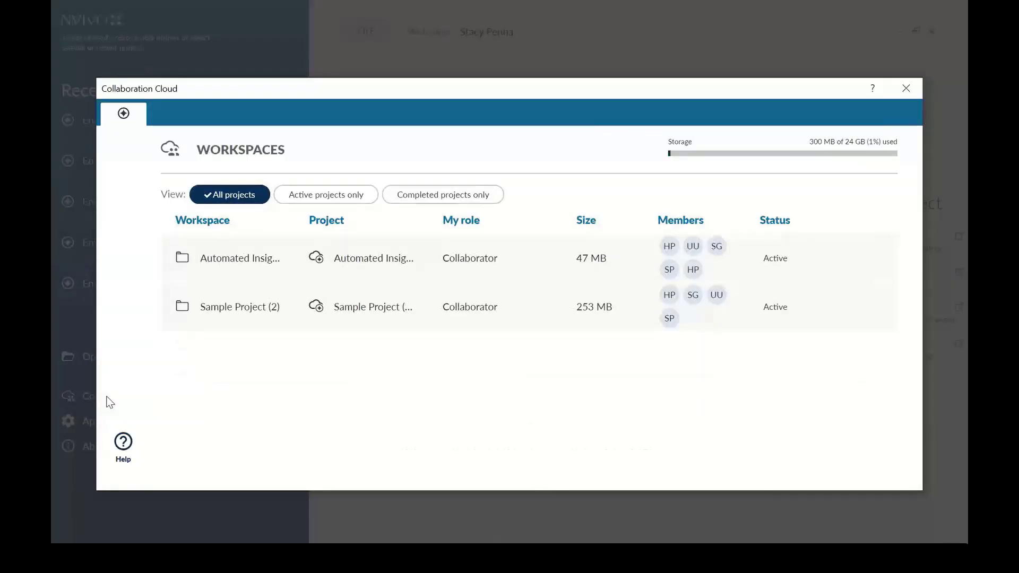
mouse_move(238, 267)
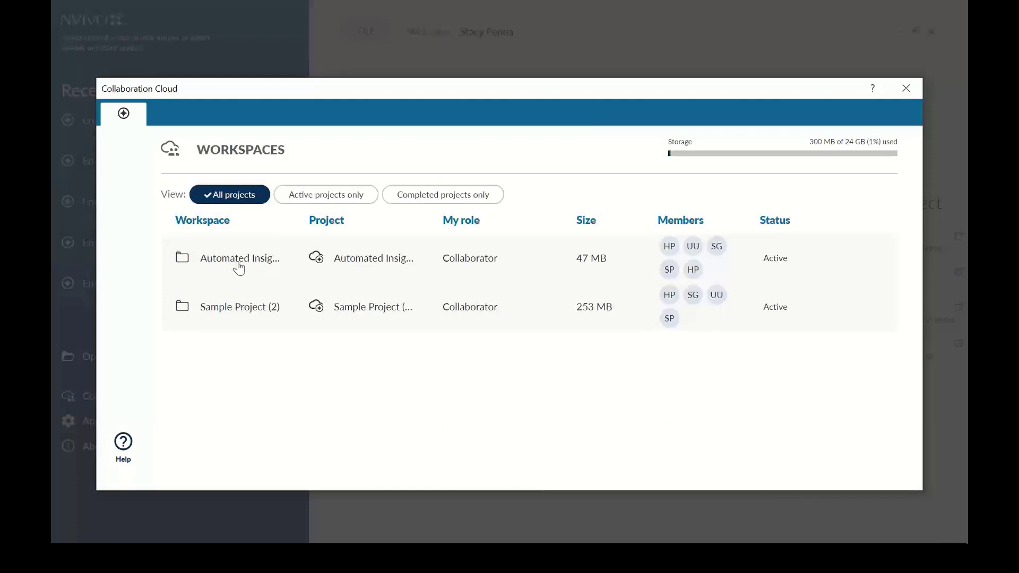
left_click(240, 258)
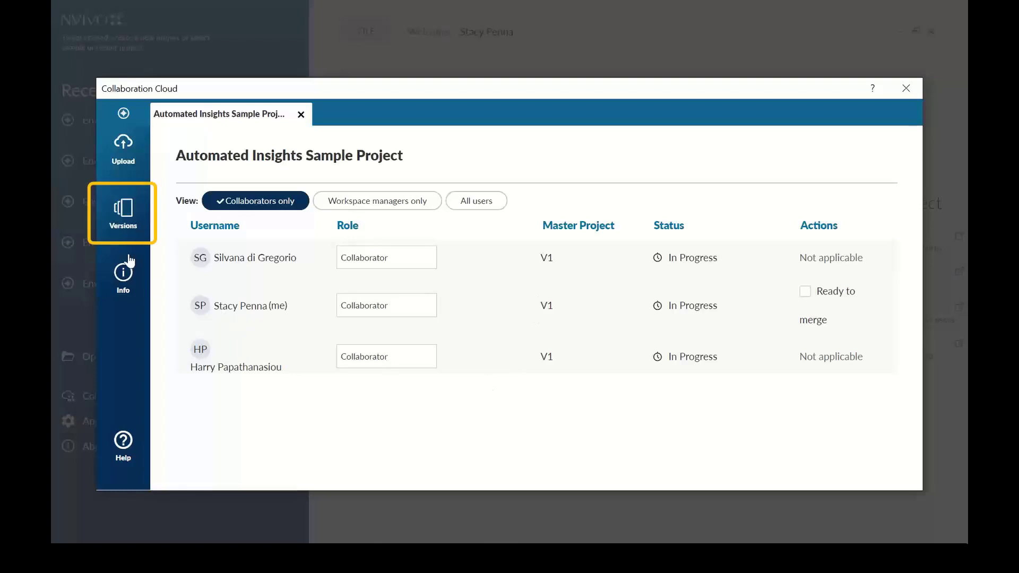
Show the Versions list for the Automated Insights Sample Project (V2 and V1).
left_click(123, 213)
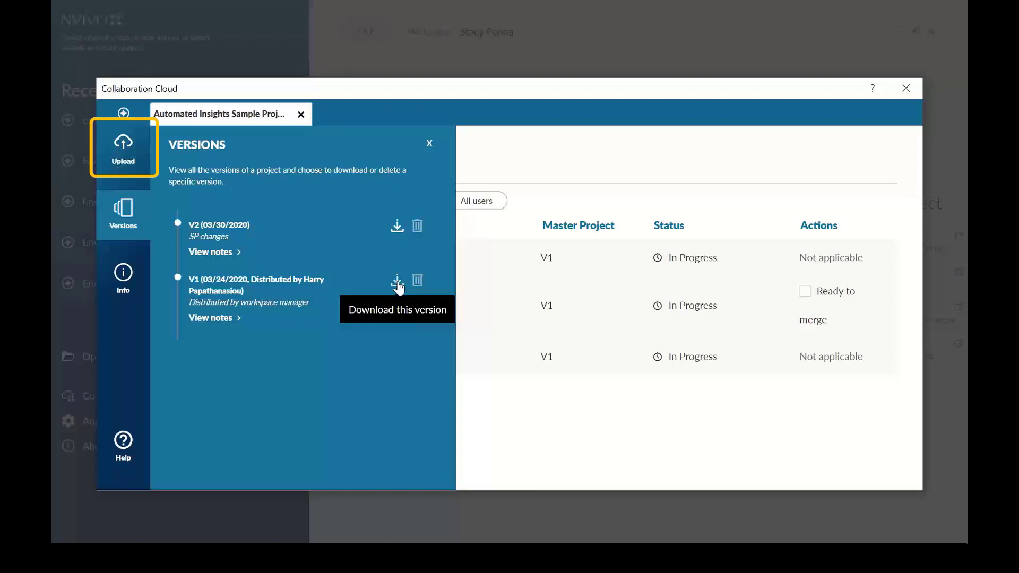
Start a new version upload with summary 'Project 3' and notes 'Coded all the interviews in the project'.
left_click(123, 148)
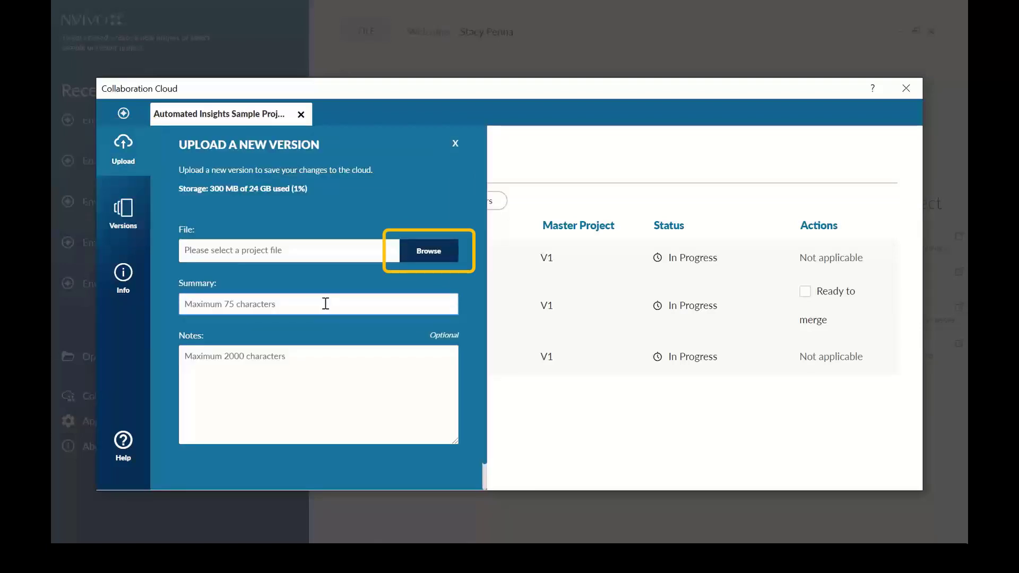
type("Project 3")
type("Coded all the in")
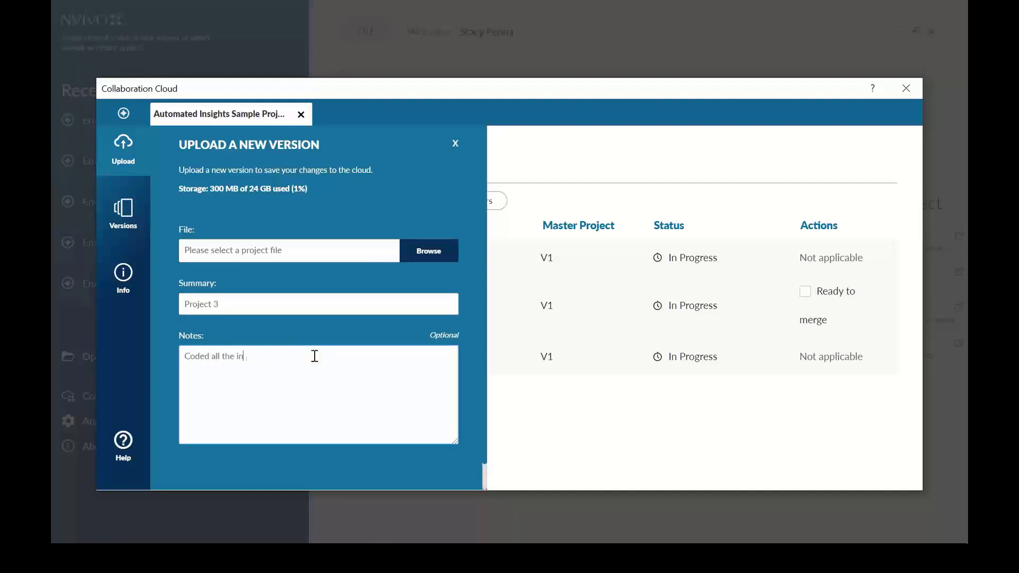
type("tervie")
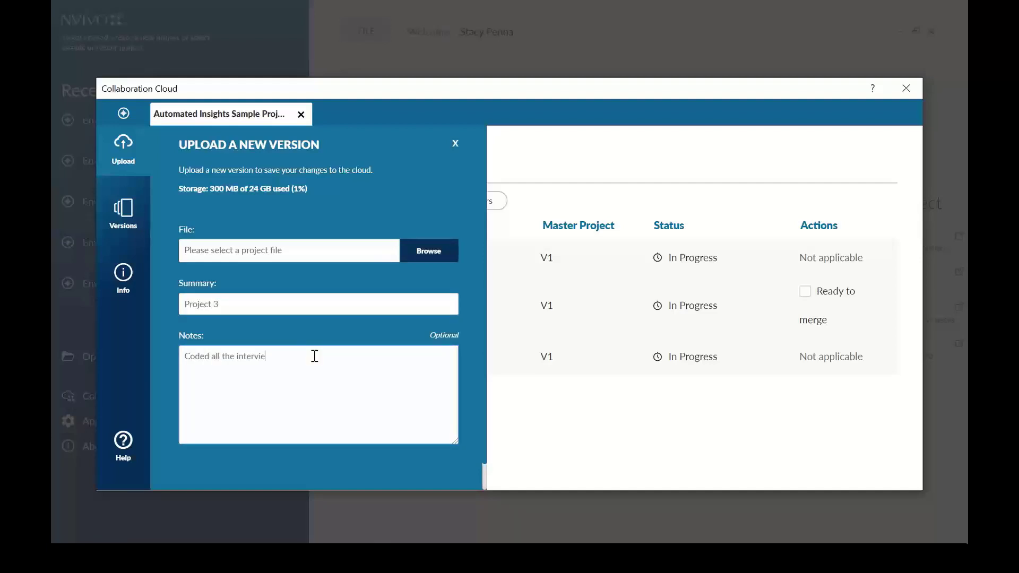
type("ws in the project")
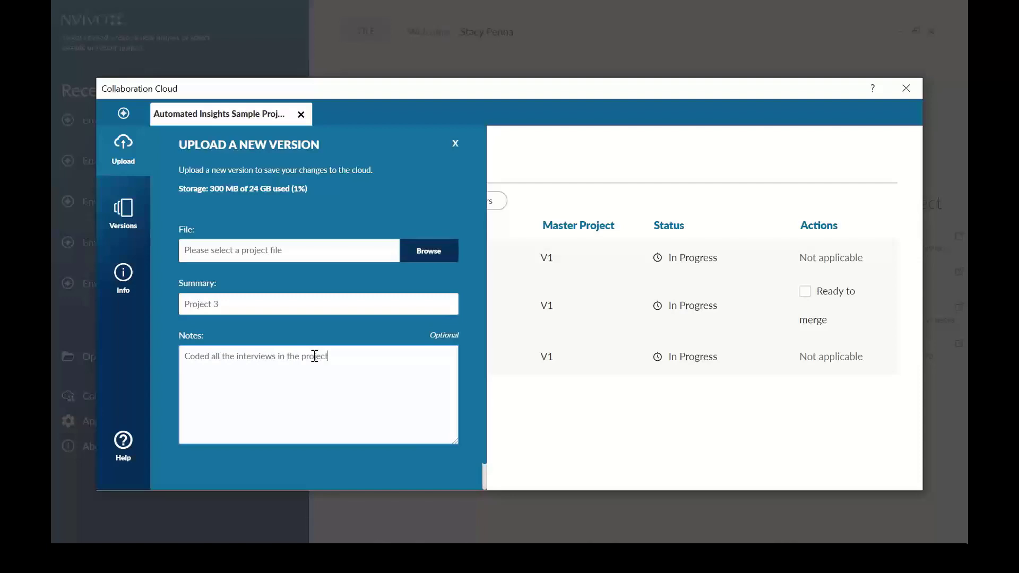
mouse_move(454, 146)
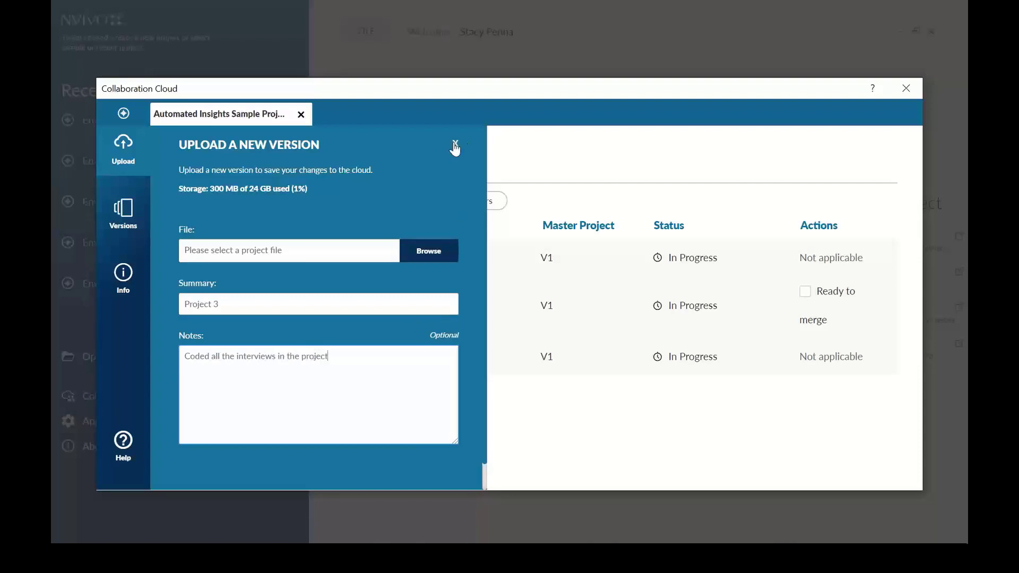